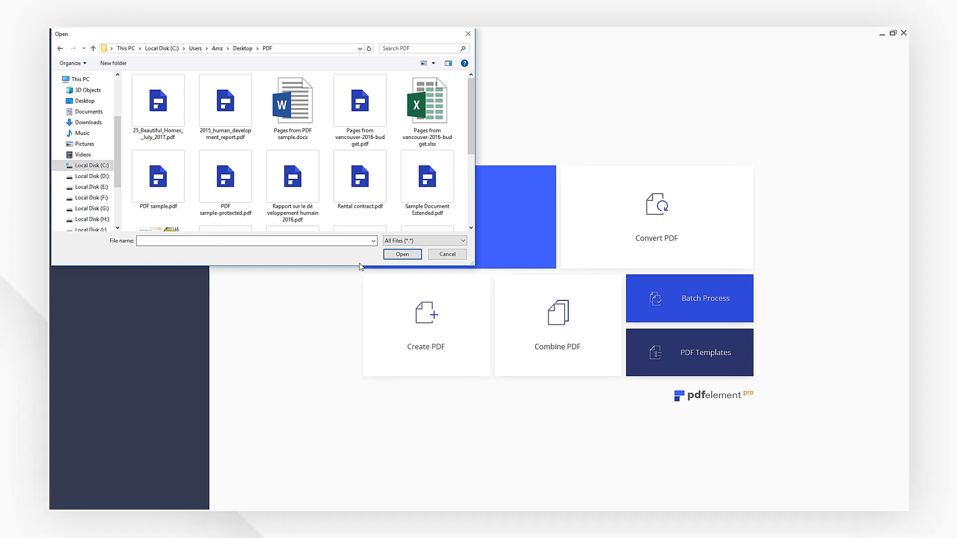
# Open 'Pages from PDF sample.docx' to convert it into a PDF
pyautogui.click(402, 254)
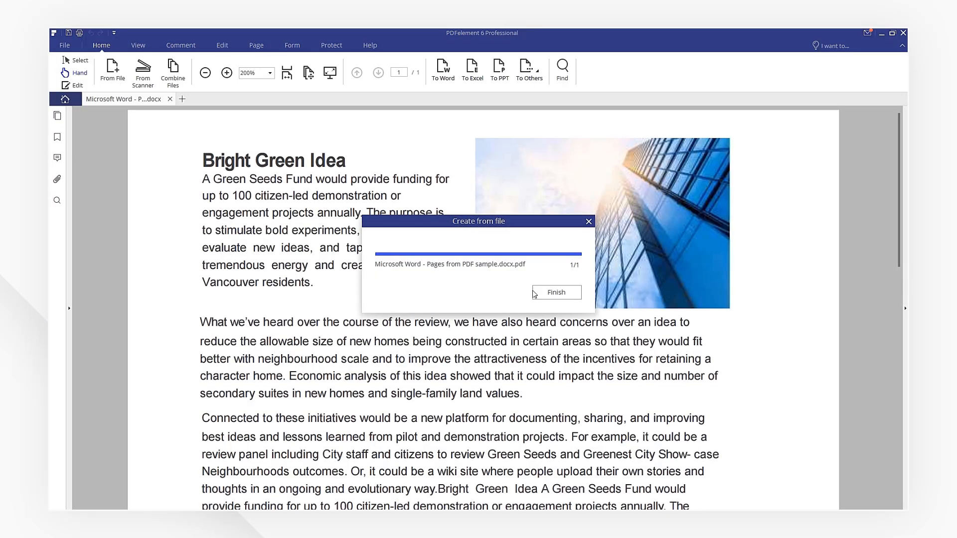
# Dismiss the finished conversion notice and bring up the save dialog
pyautogui.click(555, 293)
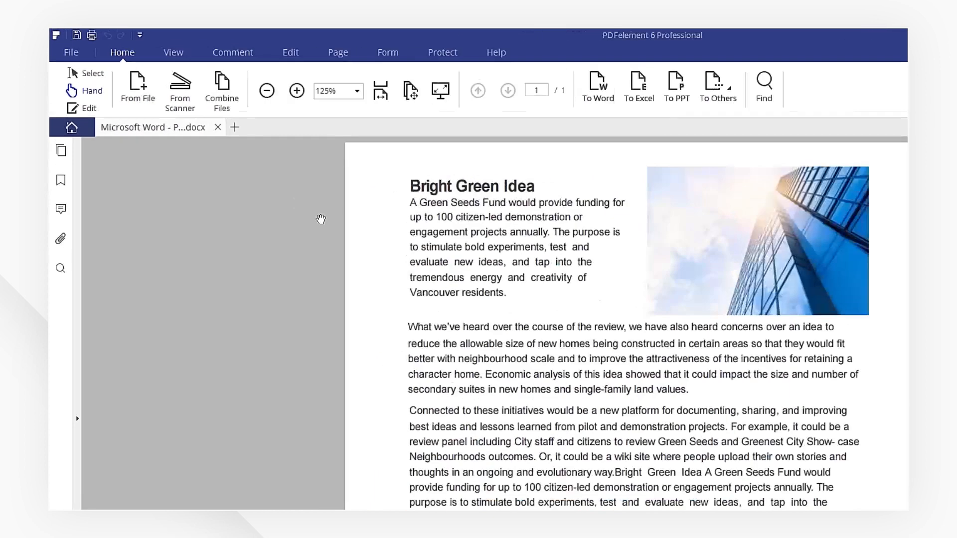
pyautogui.click(70, 52)
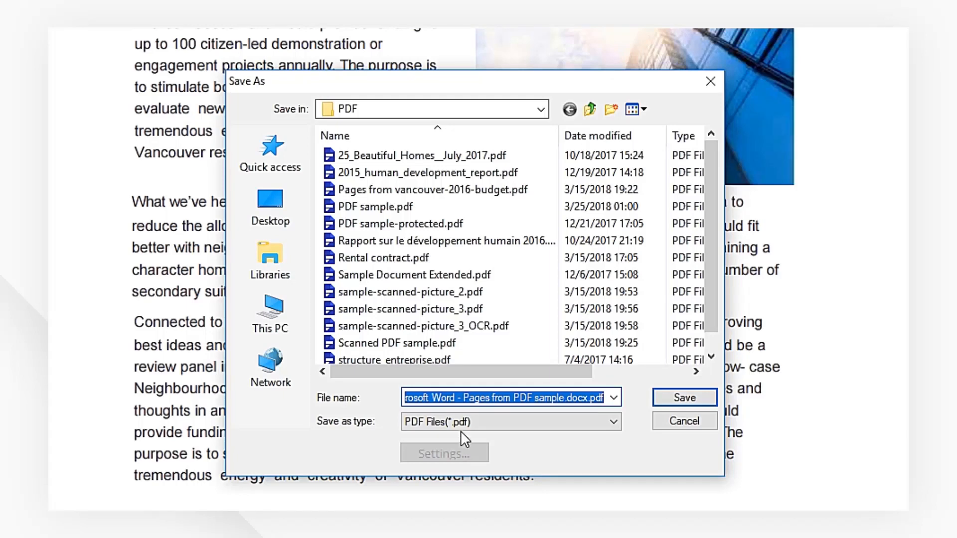
# Save the converted PDF as 'word-to-pdf' in the PDF folder
pyautogui.write('word-to-pdf')
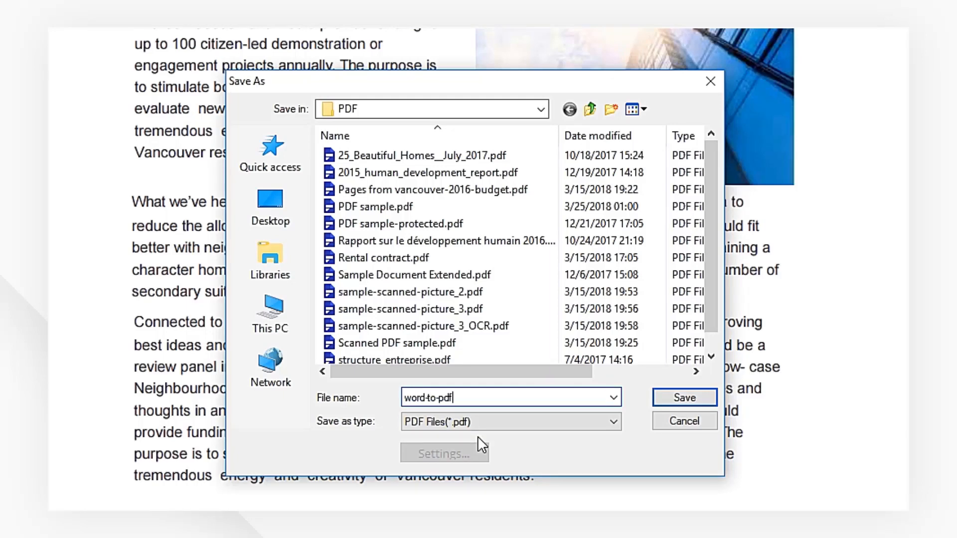
pyautogui.click(684, 398)
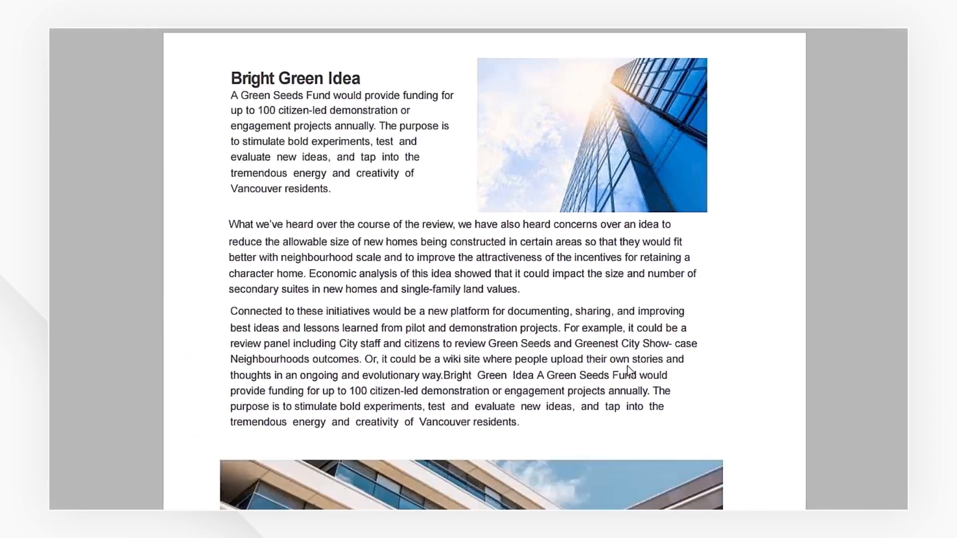